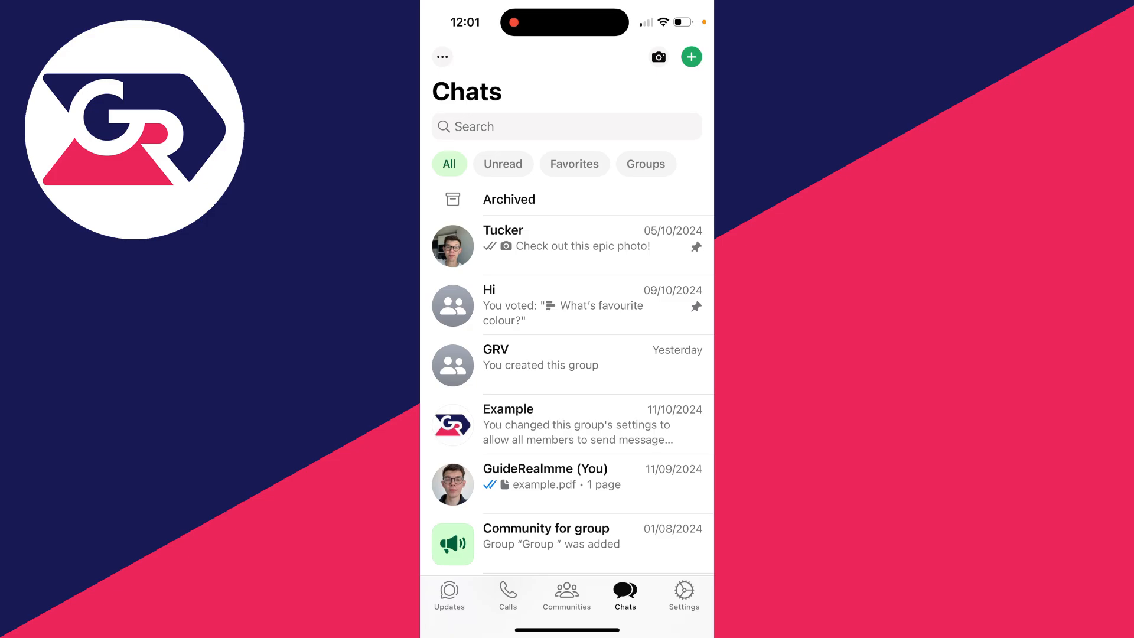
Step: Switch from the chats list to WhatsApp's Settings tab
click(684, 591)
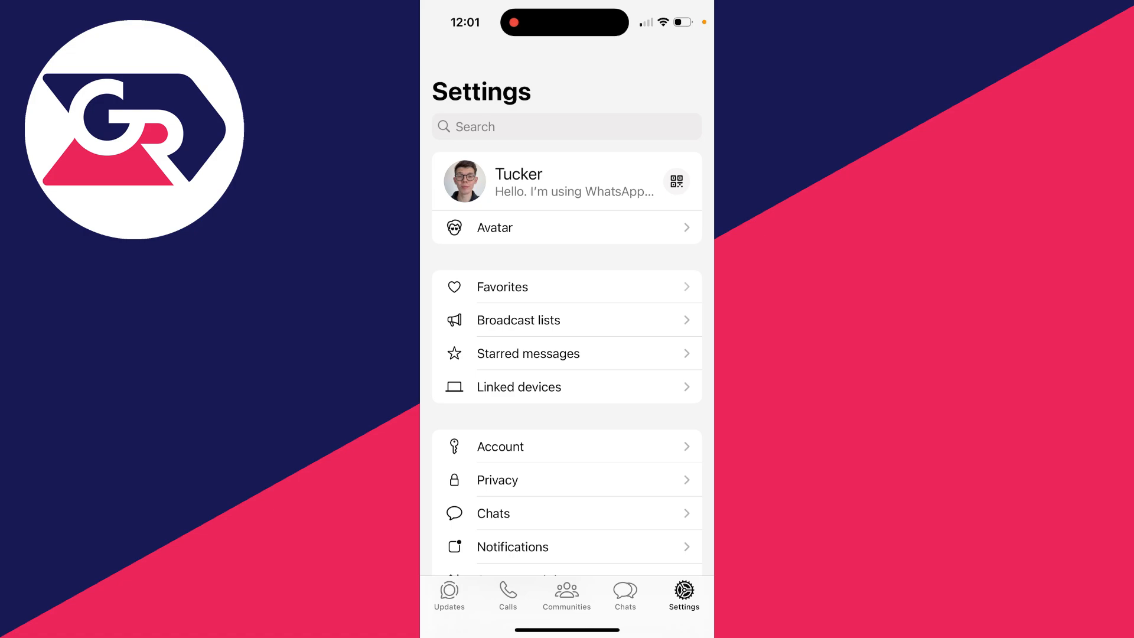
Step: Open Chats settings and scroll to the Chat backup page with last iCloud backup details
click(493, 513)
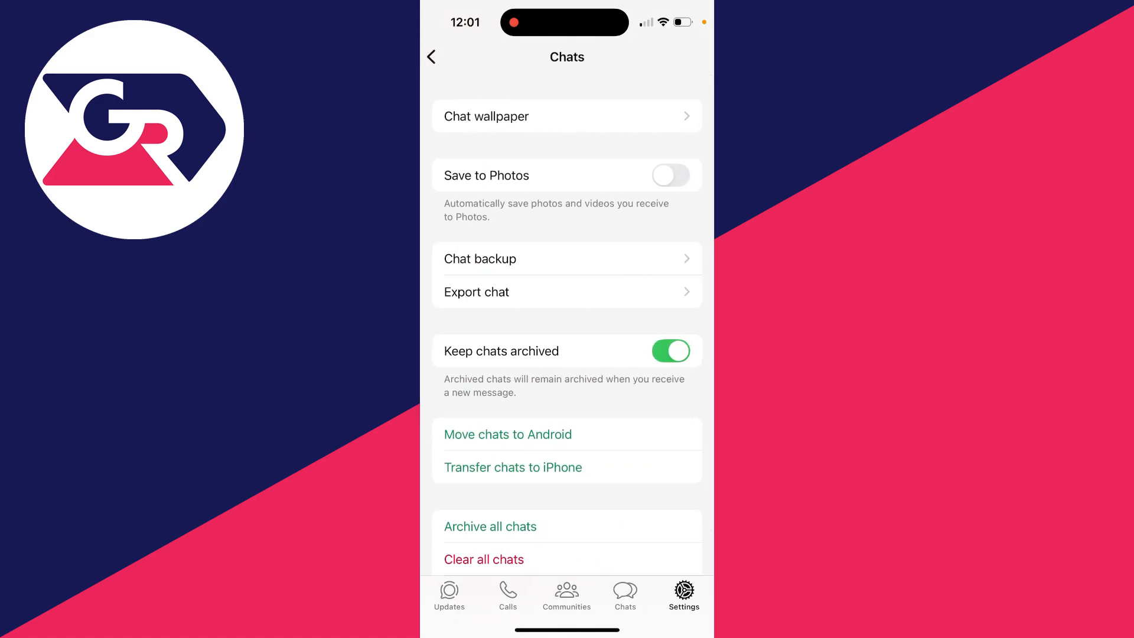
scroll(down, 3)
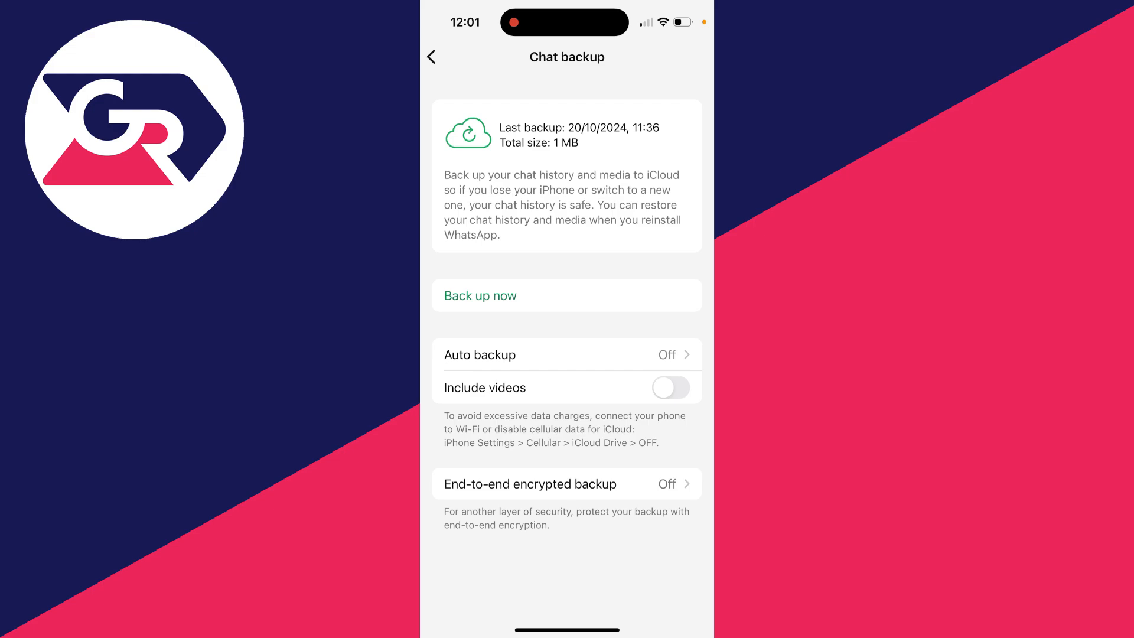
Step: Start an immediate iCloud chat backup with Back up now
click(480, 296)
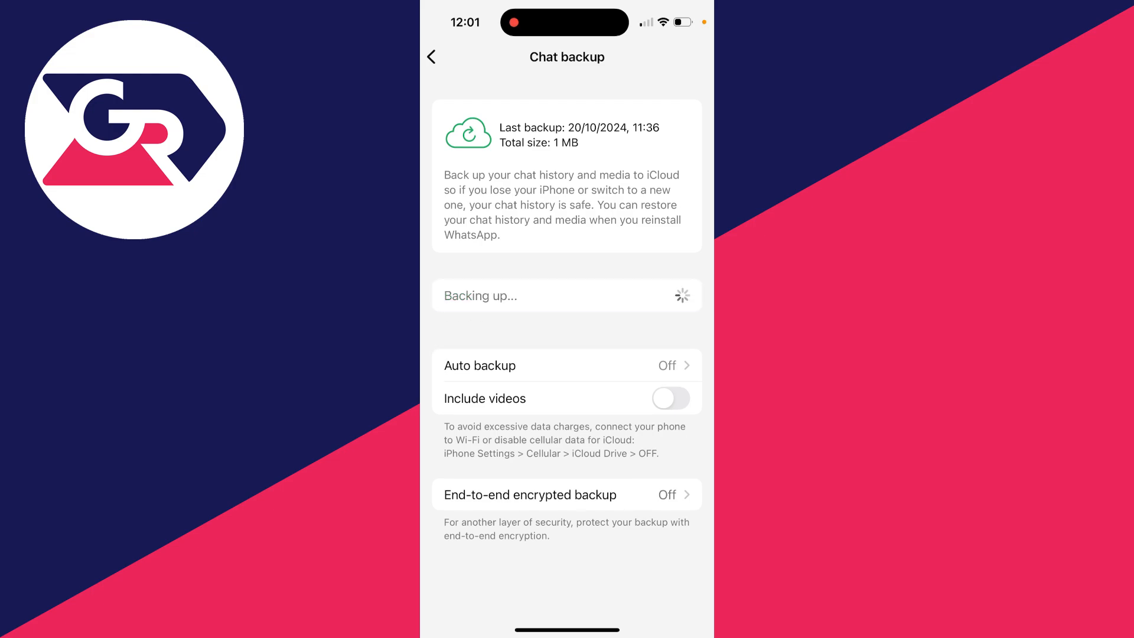